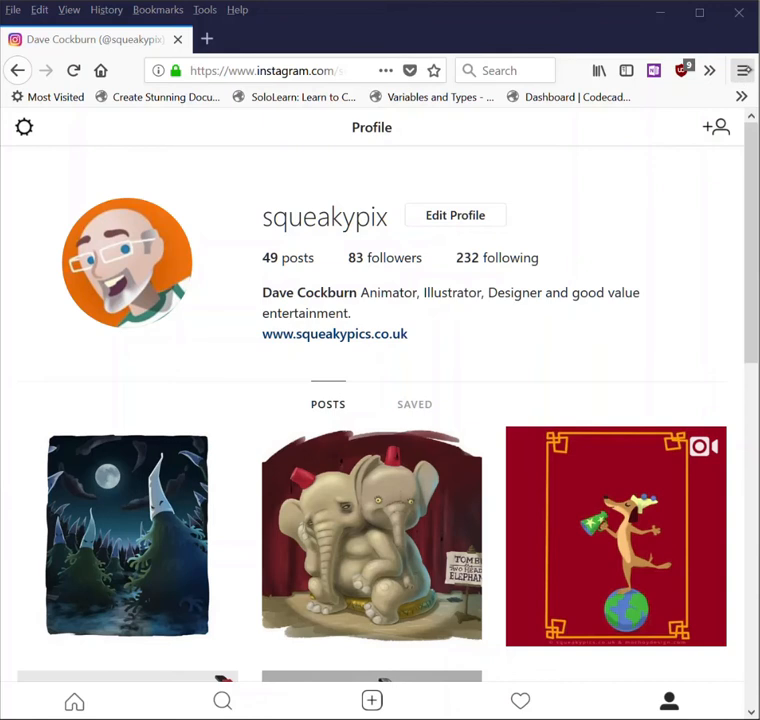
# Turn on Firefox Responsive Design Mode via the menu's Web Developer submenu.
pyautogui.click(743, 70)
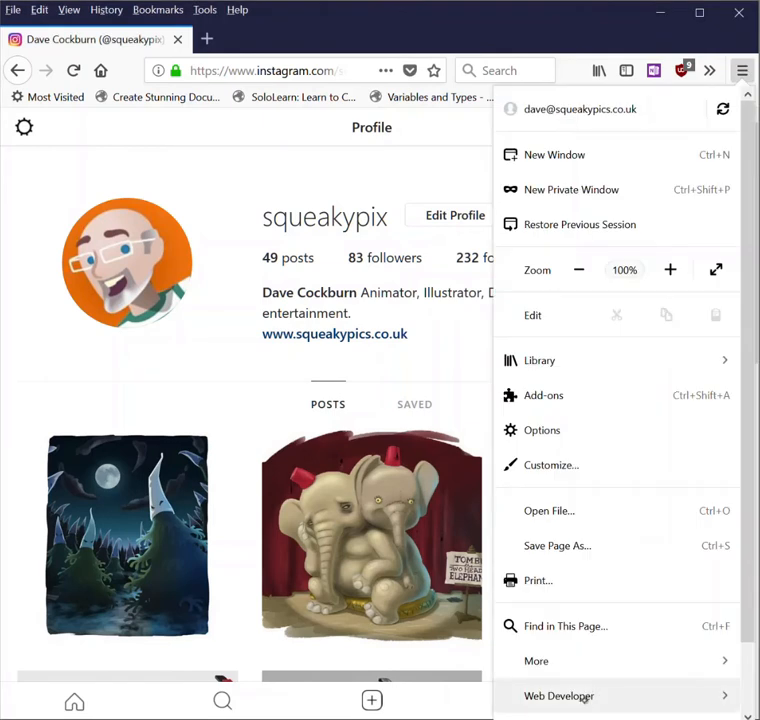
pyautogui.click(559, 695)
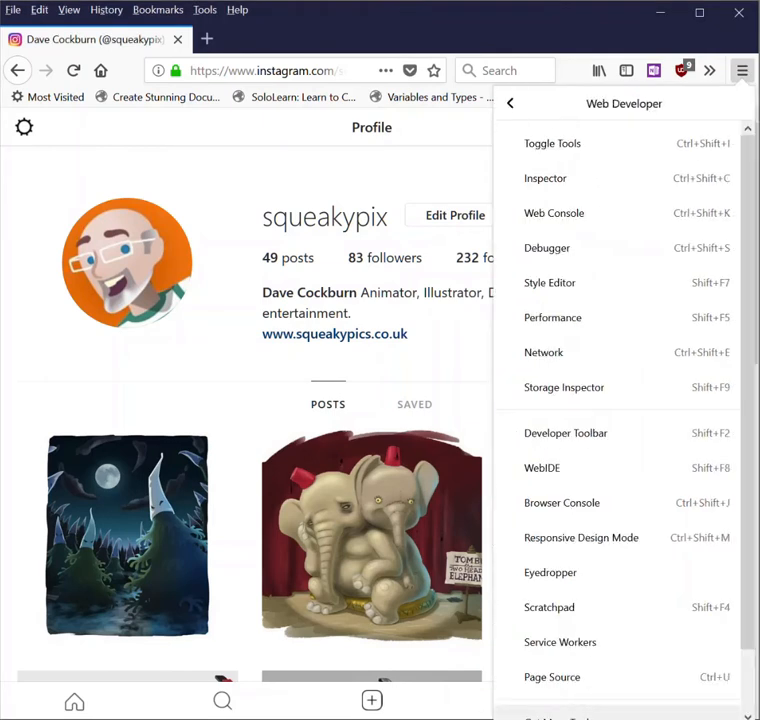
pyautogui.moveTo(554, 213)
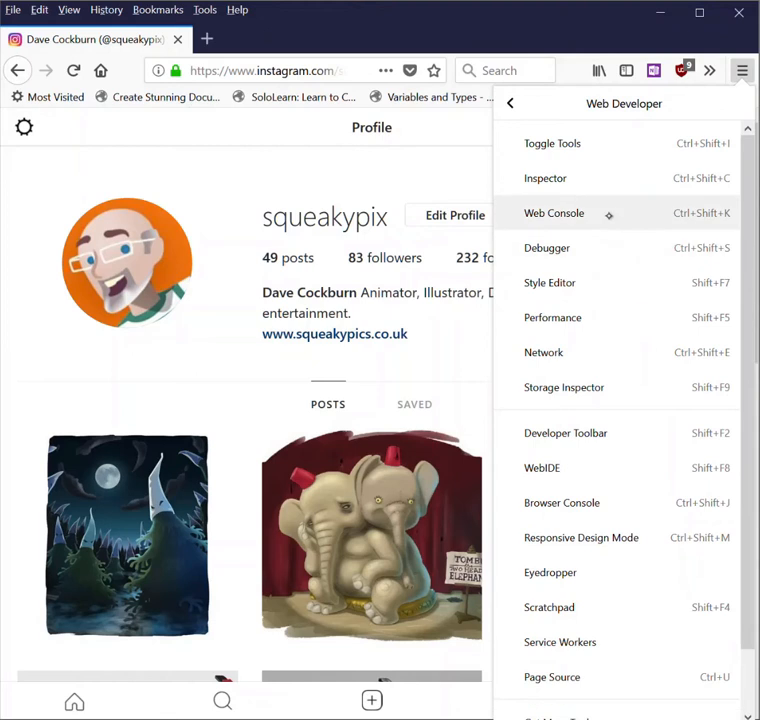
pyautogui.click(554, 213)
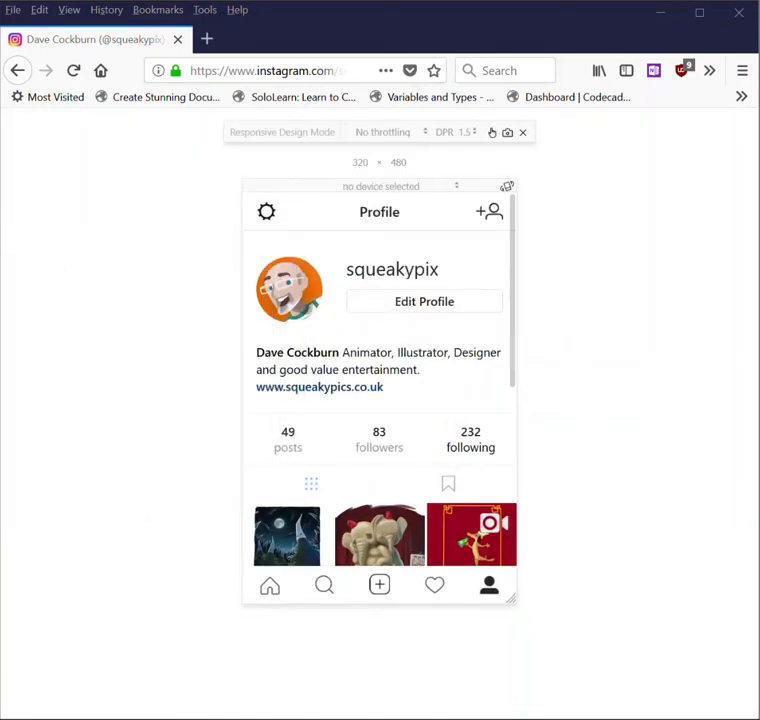
pyautogui.moveTo(322, 132)
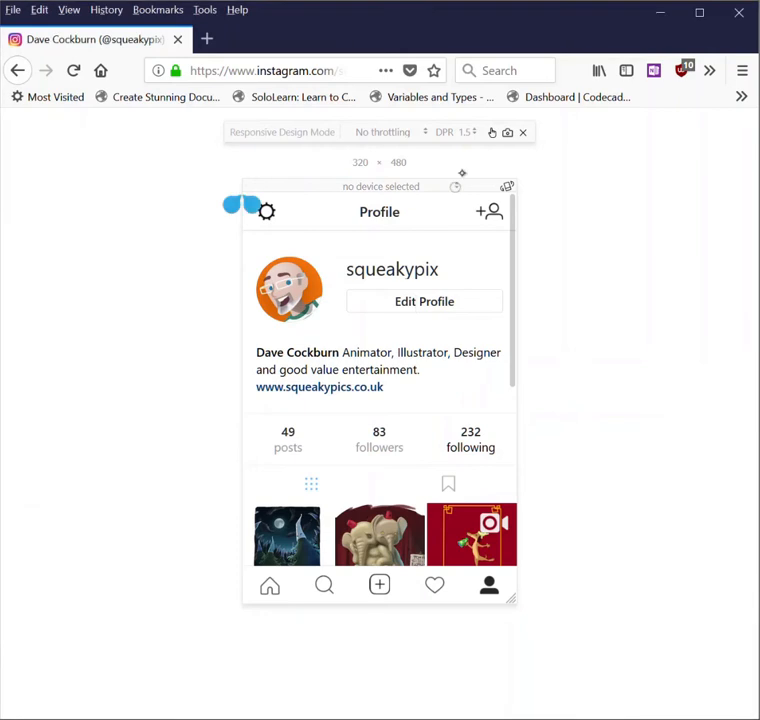
# Emulate the profile as a Google Nexus 7 at 960×600.
pyautogui.click(380, 186)
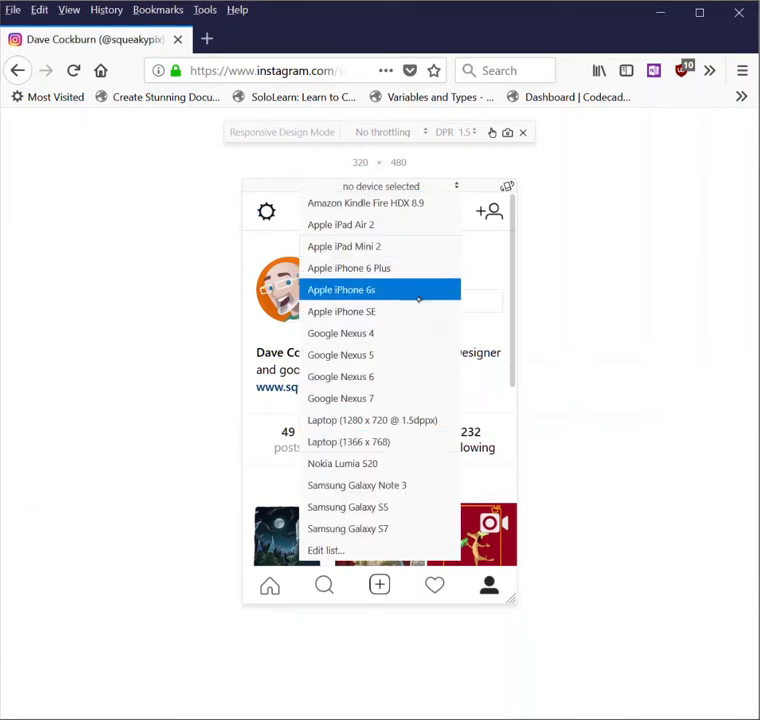
pyautogui.click(340, 398)
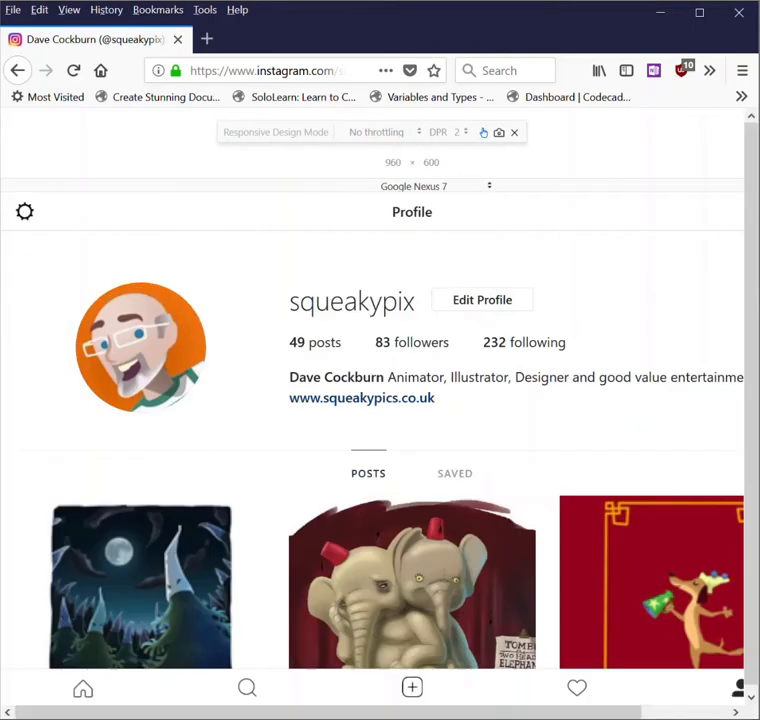
pyautogui.click(73, 70)
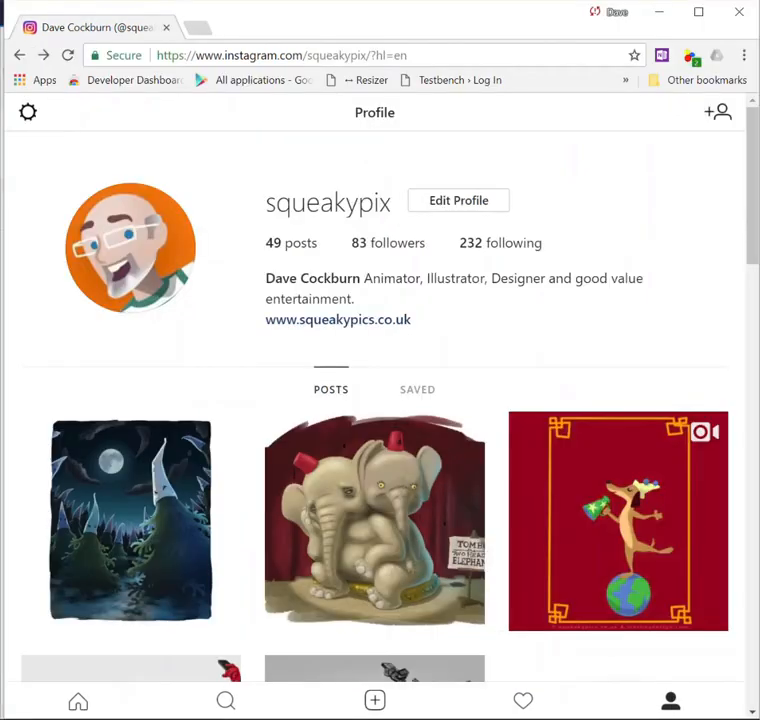
# Open Chrome's main menu over the squeakypix profile page.
pyautogui.click(744, 55)
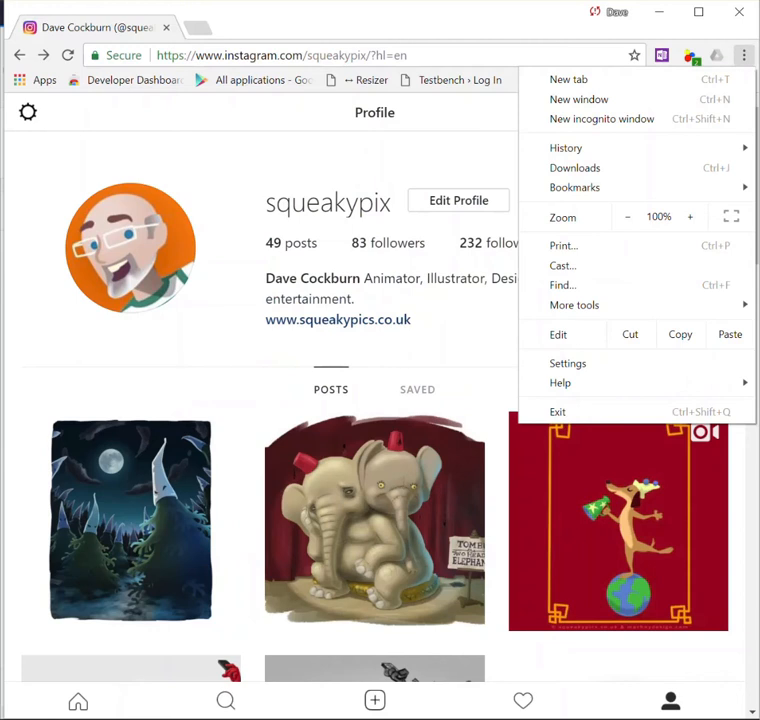
pyautogui.moveTo(574, 305)
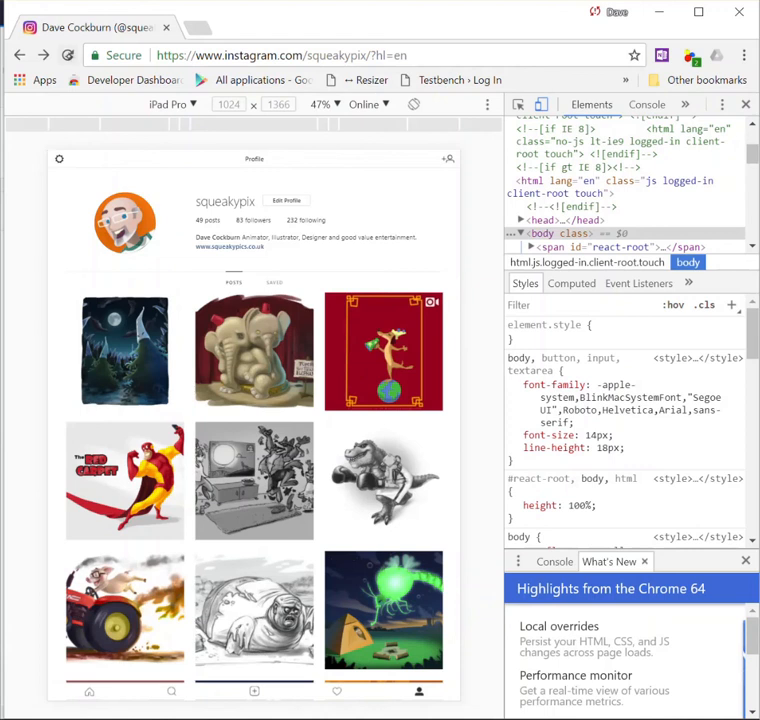
pyautogui.click(68, 55)
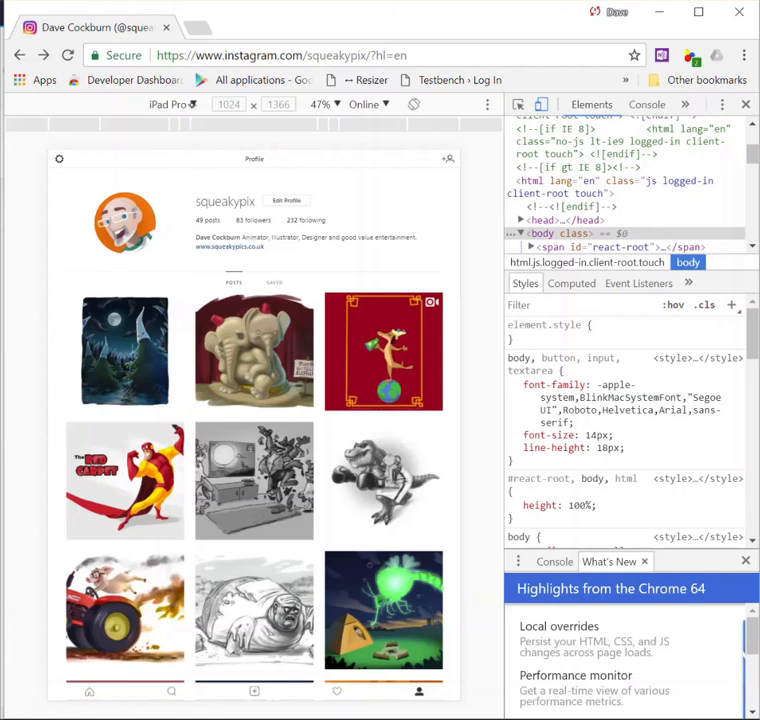
pyautogui.click(168, 104)
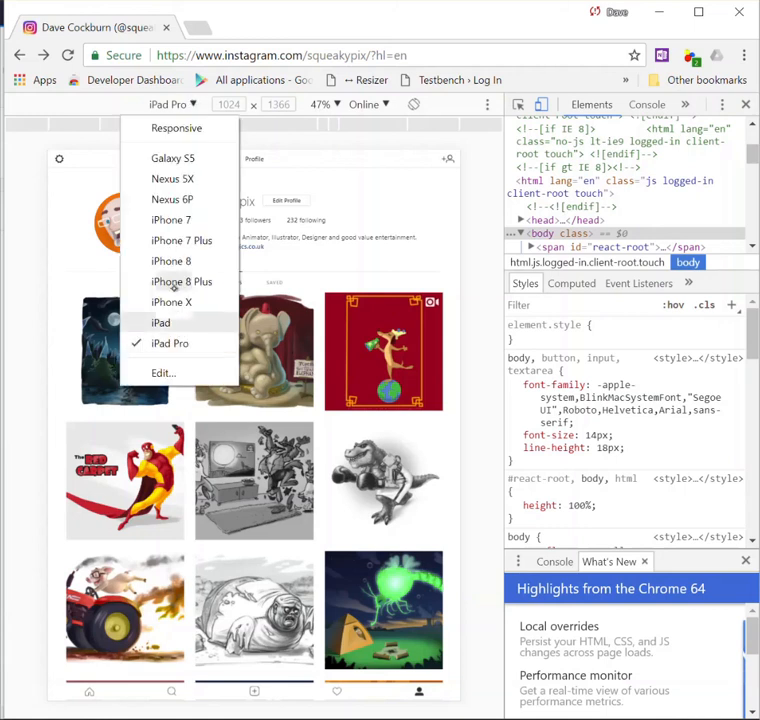